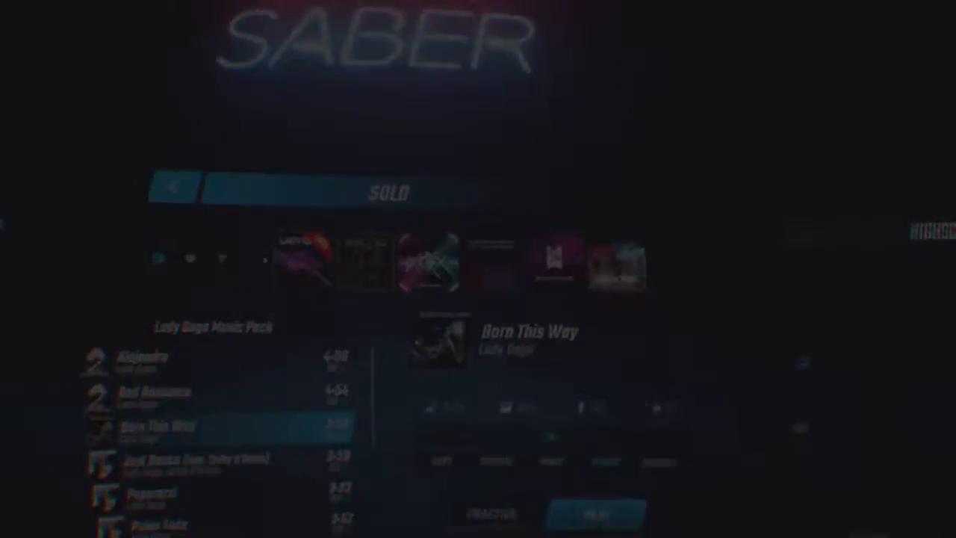
Launch the Born This Way by Lady Gaga level from the Solo song list.
left_click(597, 514)
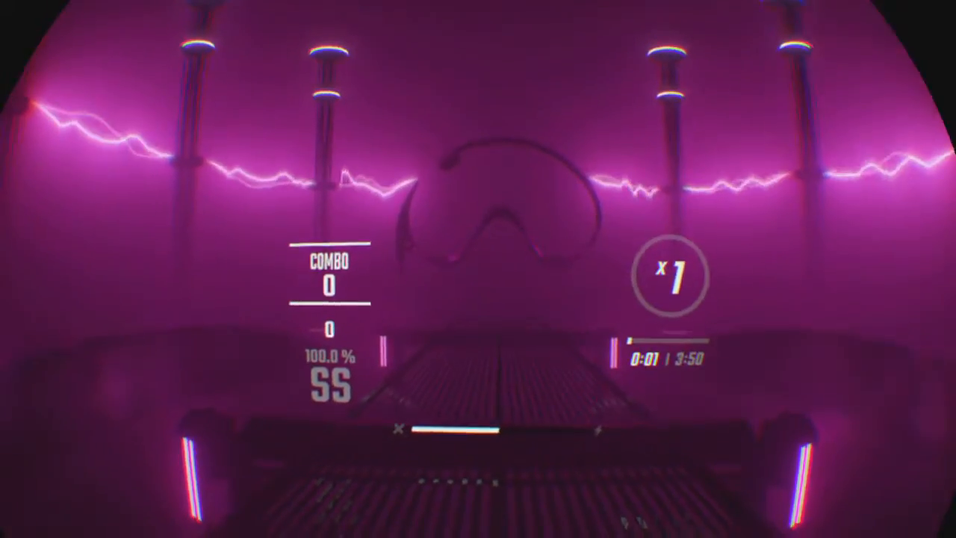